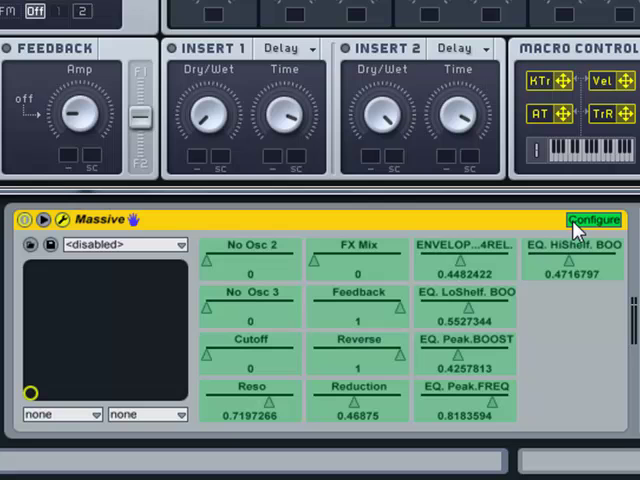
pyautogui.moveTo(390, 258)
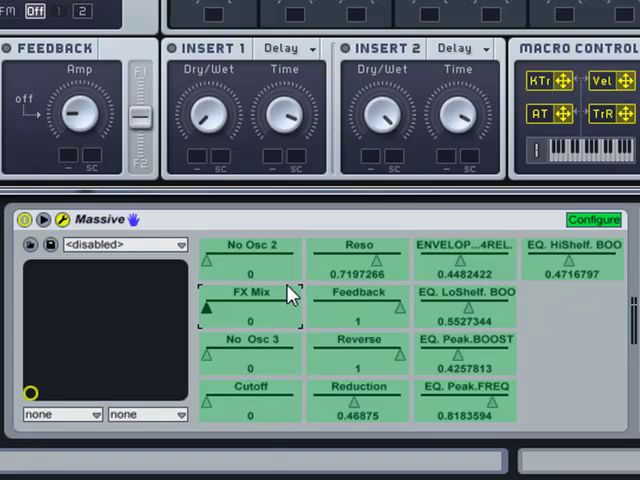
pyautogui.moveTo(284, 300)
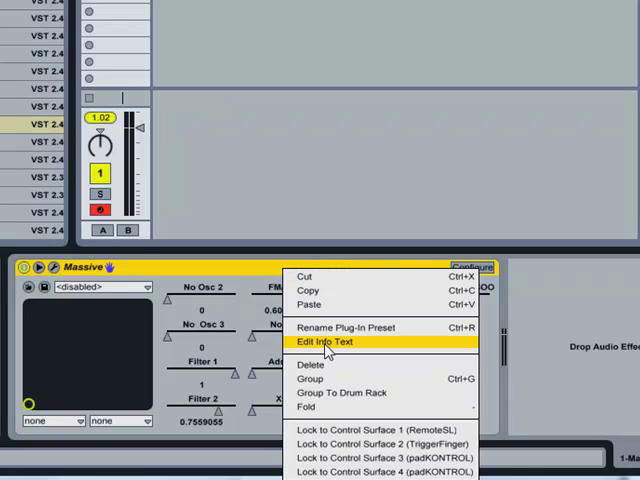
# Group Massive into an Instrument Rack and reveal the rack's macro knobs
pyautogui.click(328, 342)
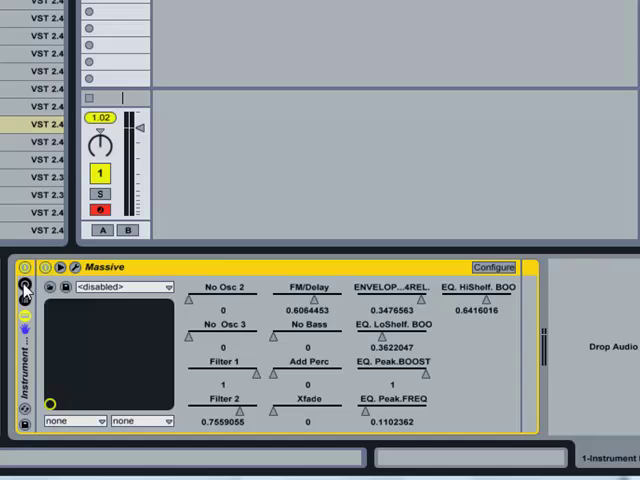
pyautogui.click(24, 288)
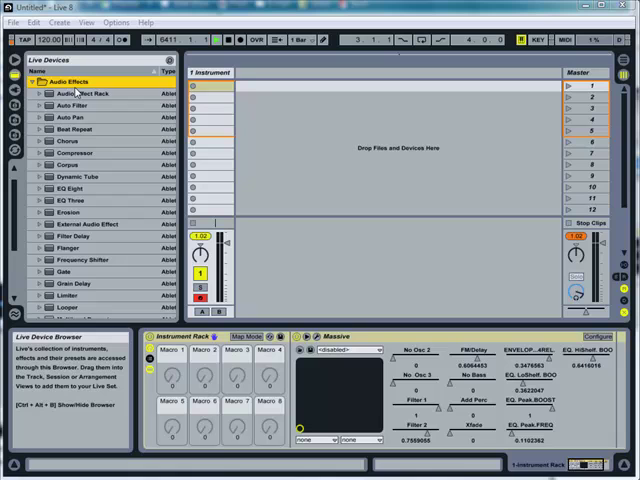
# Browse the Audio Effects category in the Live Device Browser
pyautogui.click(70, 104)
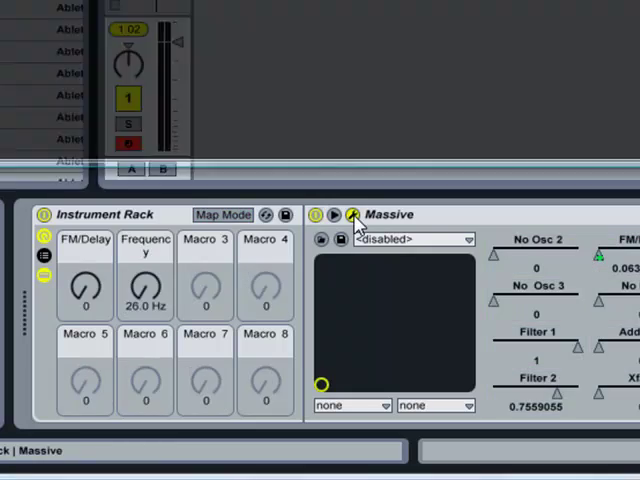
# Bring up Massive's own plug-in editor beside the rack's FM/Delay and Frequency macros
pyautogui.click(354, 216)
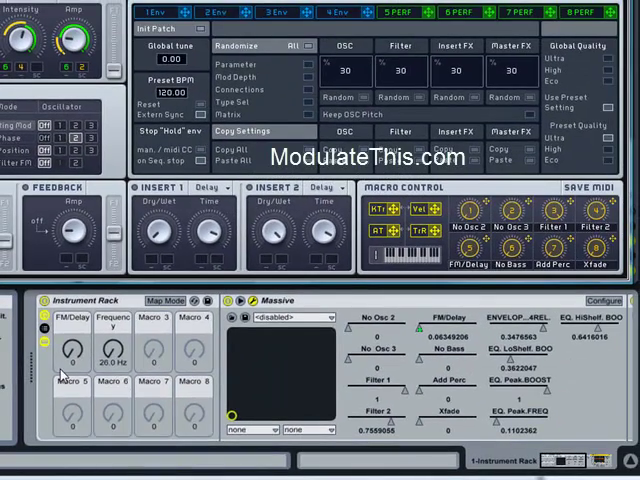
pyautogui.moveTo(72, 352); pyautogui.dragTo(72, 344)
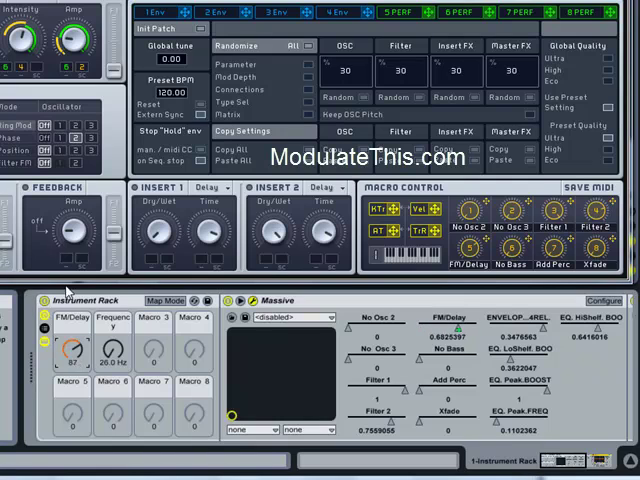